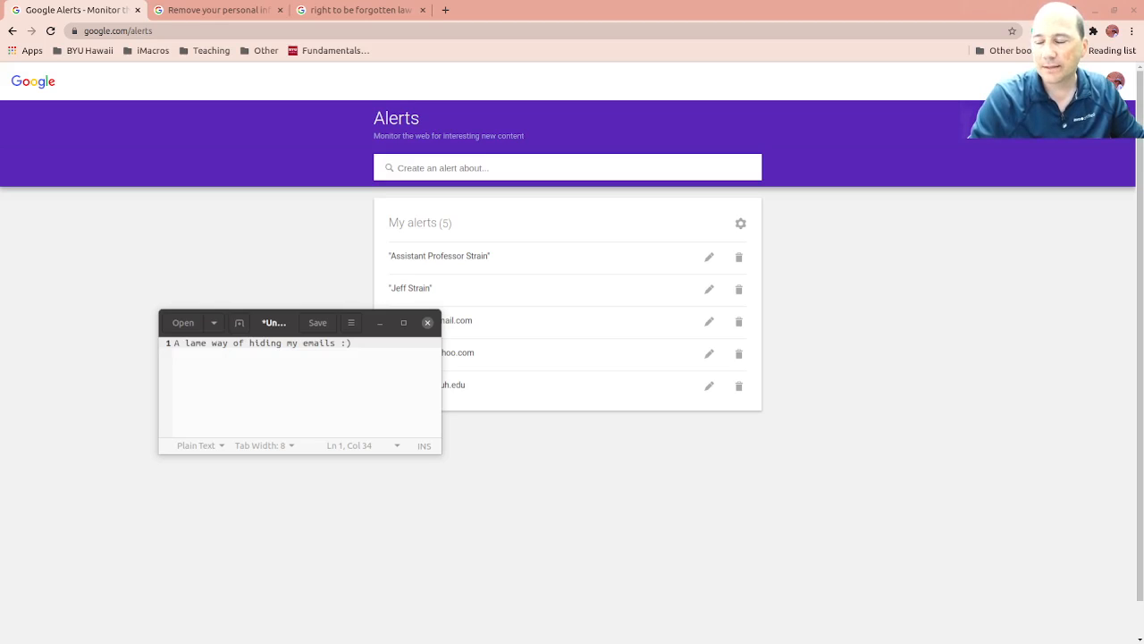
mouse_move(469, 406)
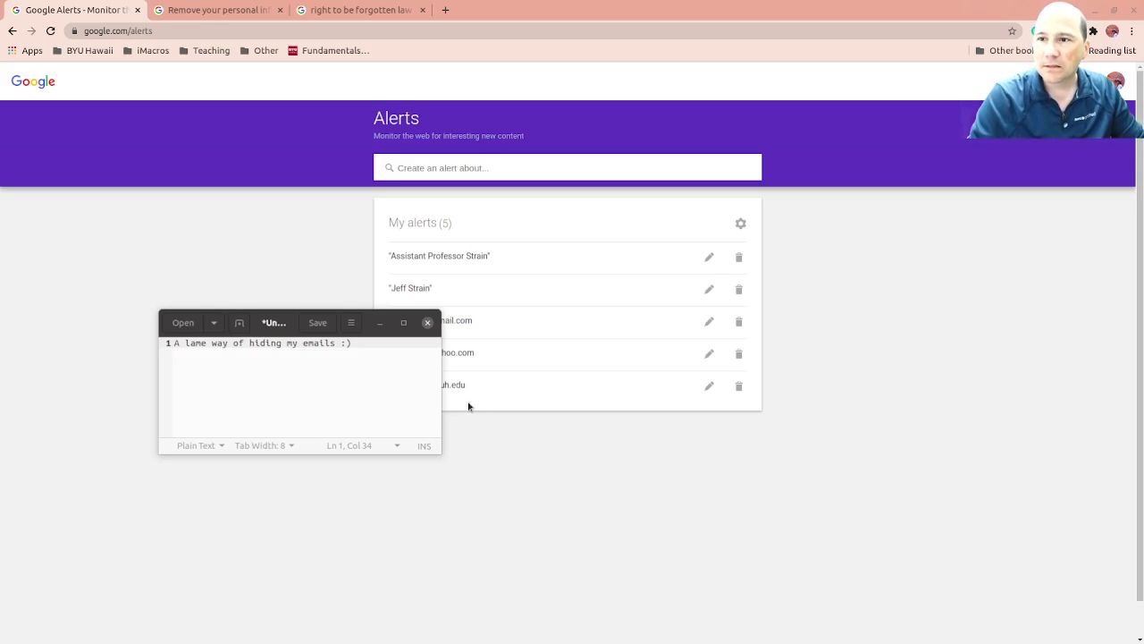
mouse_move(297, 204)
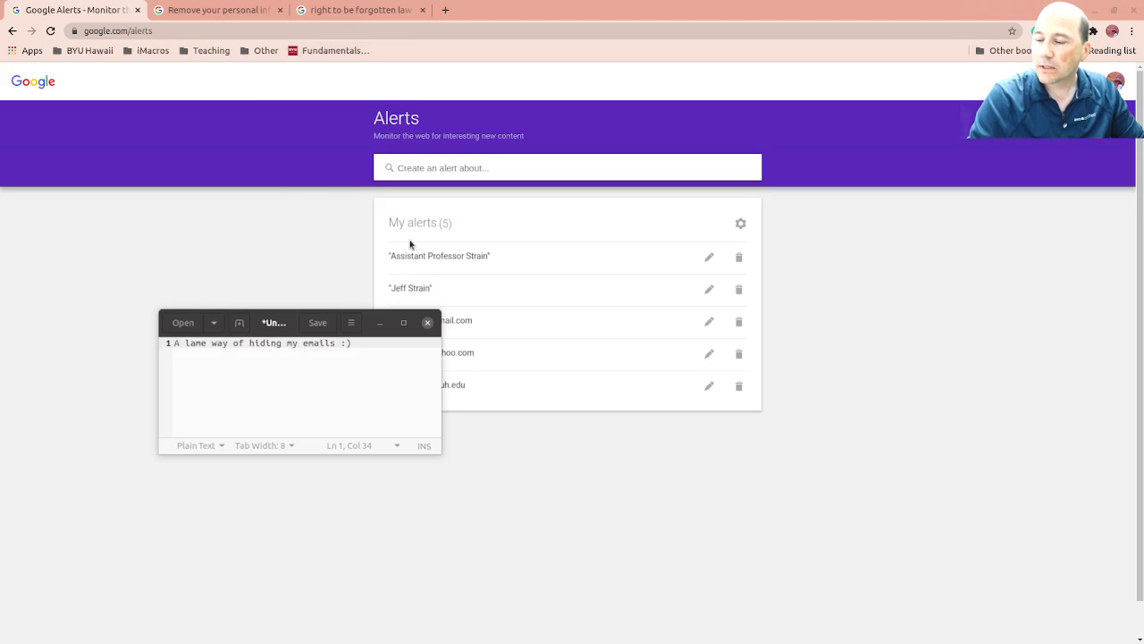
mouse_move(464, 222)
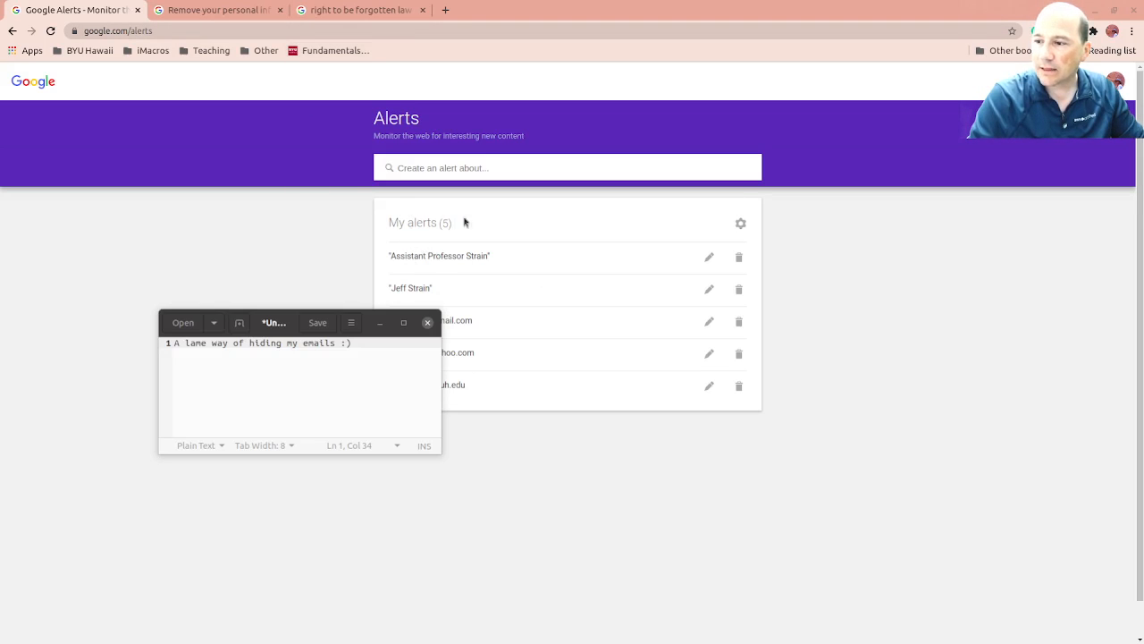
mouse_move(579, 426)
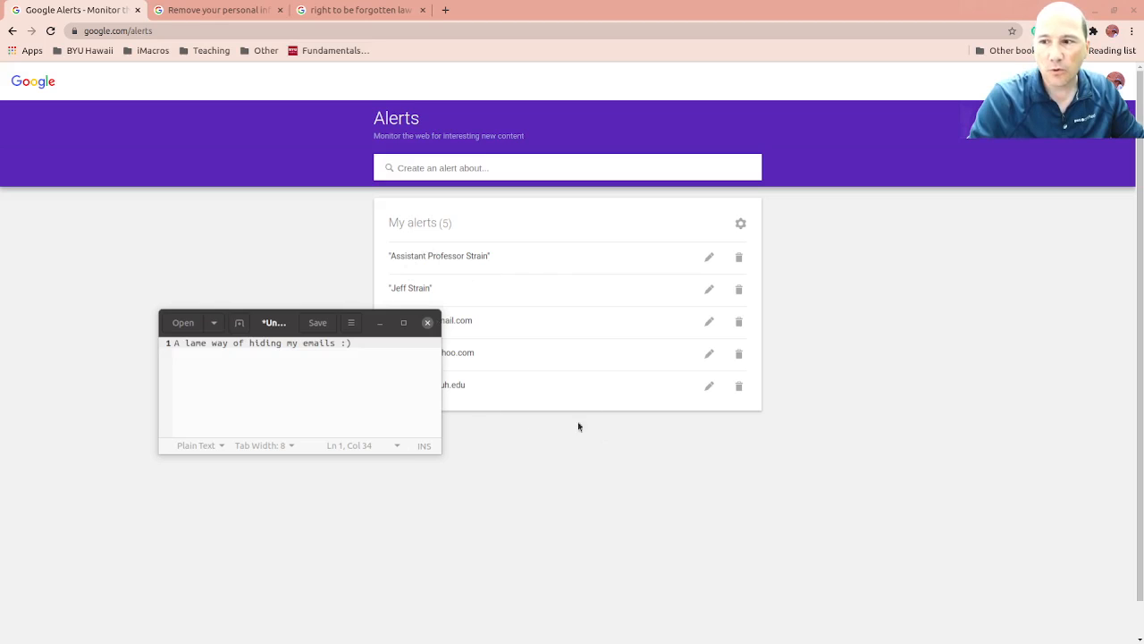
mouse_move(568, 362)
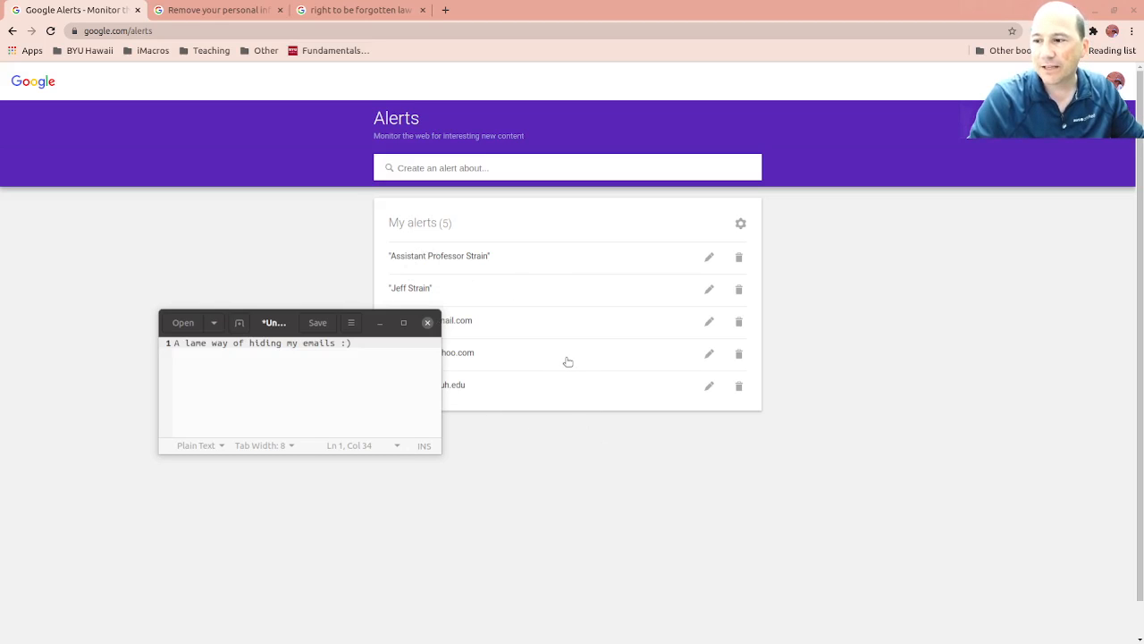
mouse_move(556, 352)
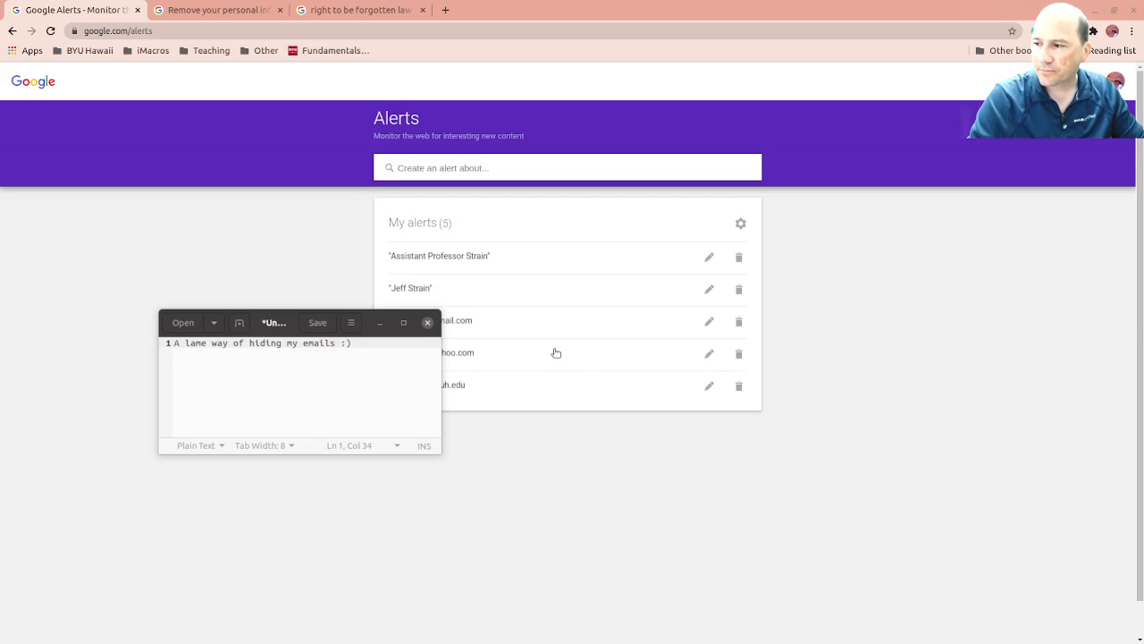
mouse_move(758, 204)
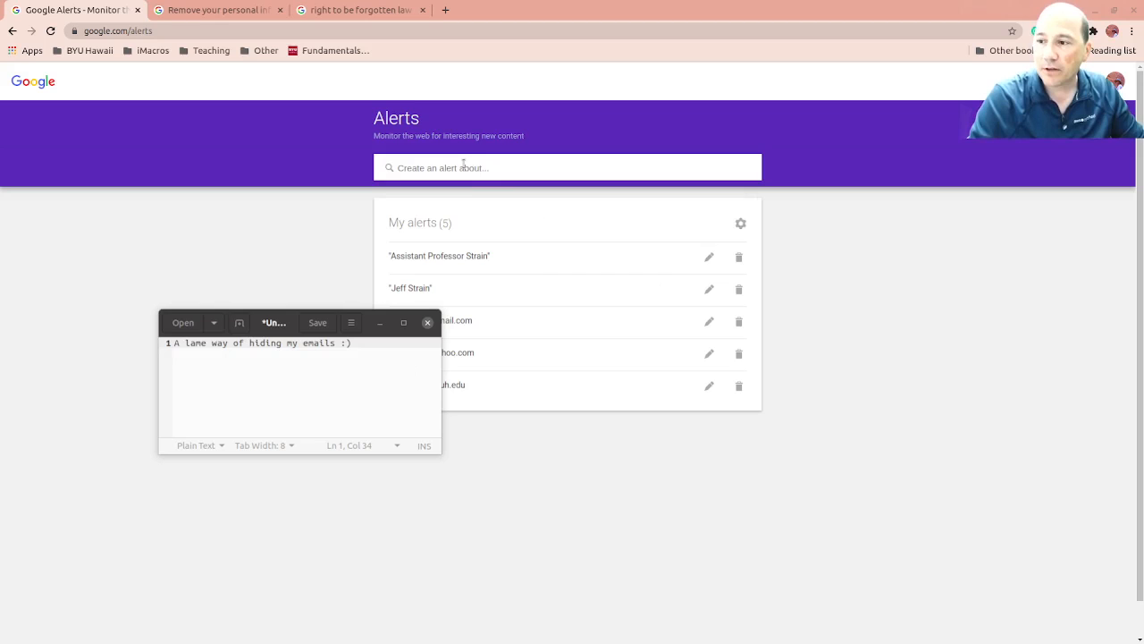
mouse_move(483, 404)
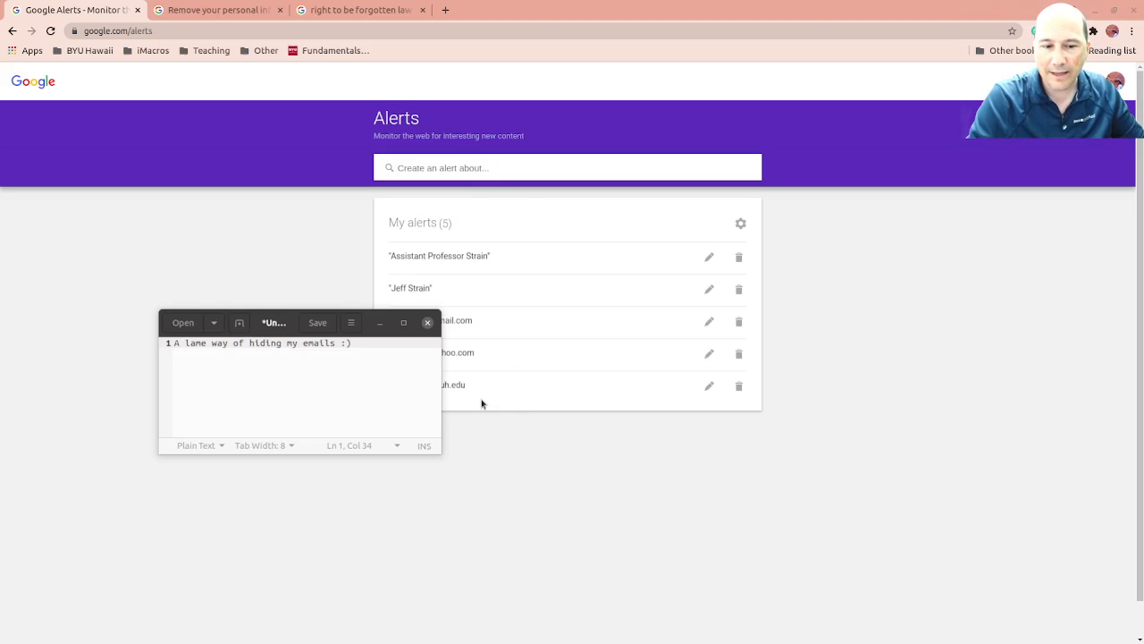
mouse_move(479, 390)
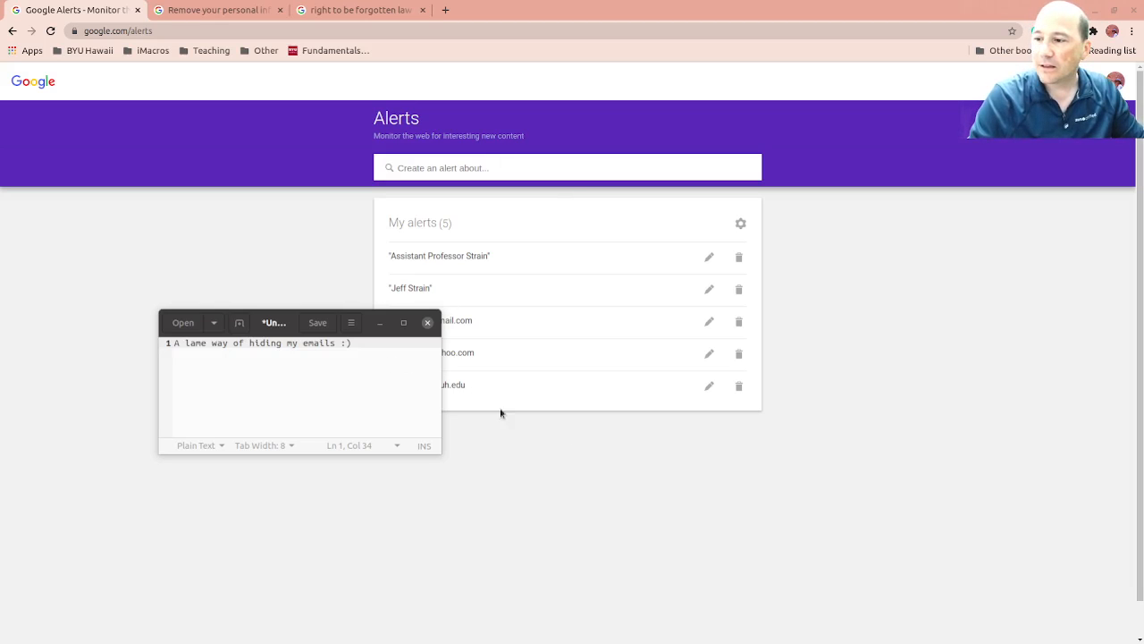
mouse_move(523, 252)
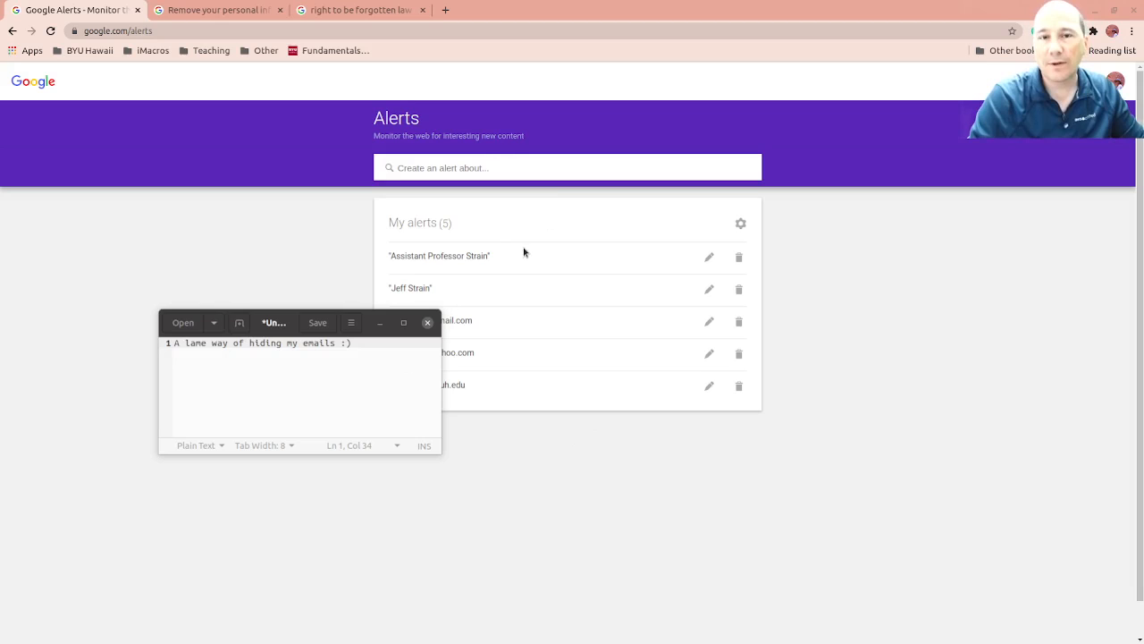
mouse_move(456, 88)
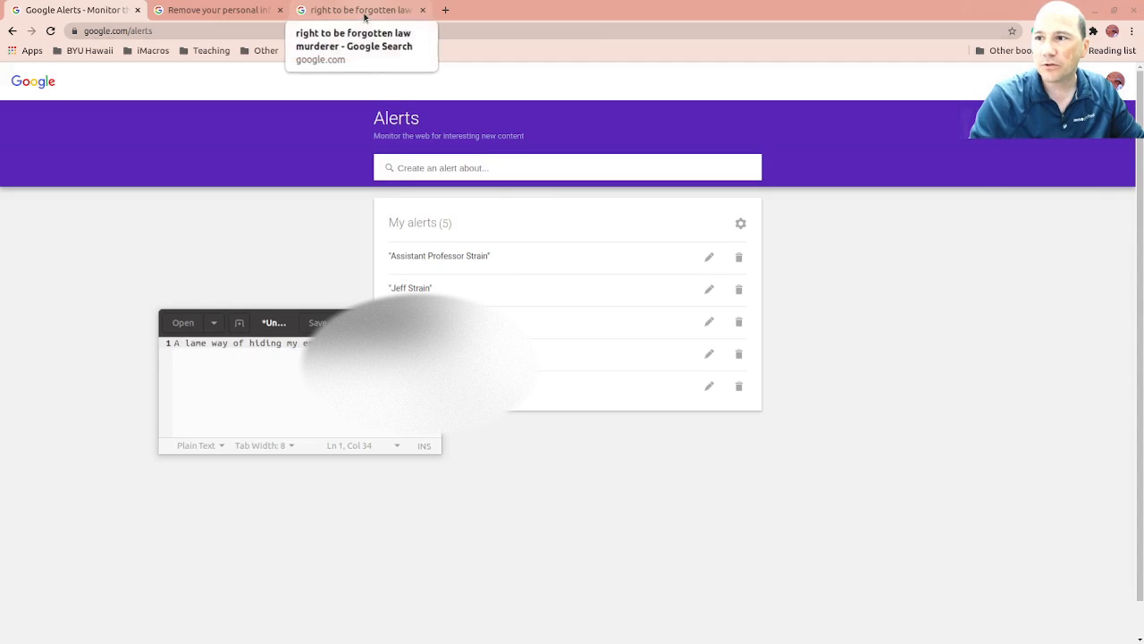
Review the 'right to be forgotten law murderer' results, then show Google's 'Remove your personal information' help page.
left_click(357, 10)
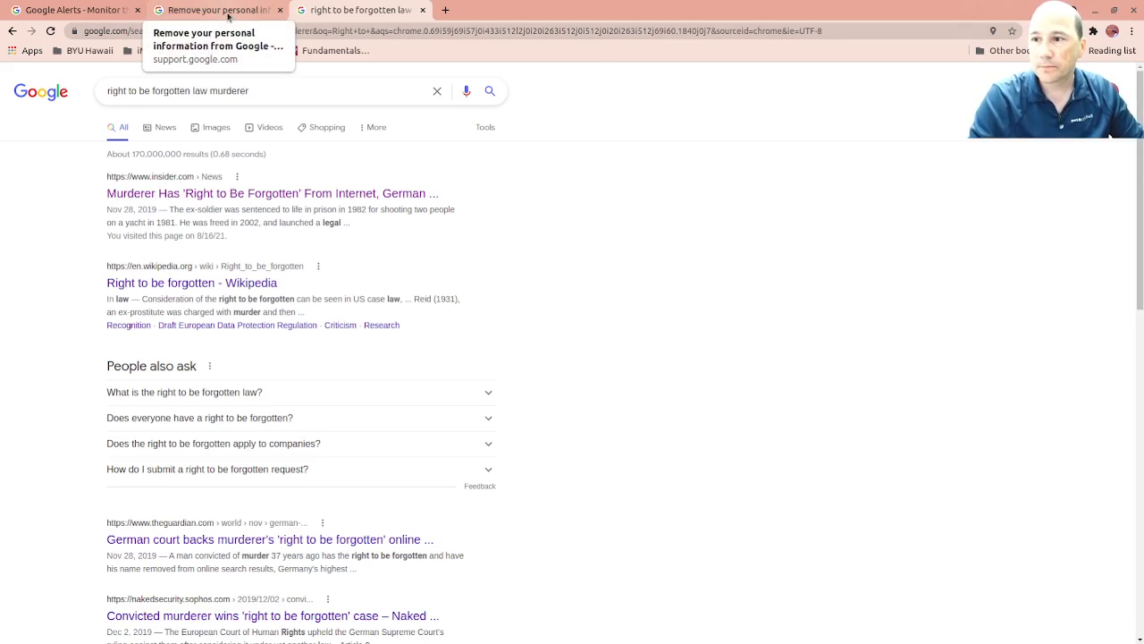
left_click(218, 10)
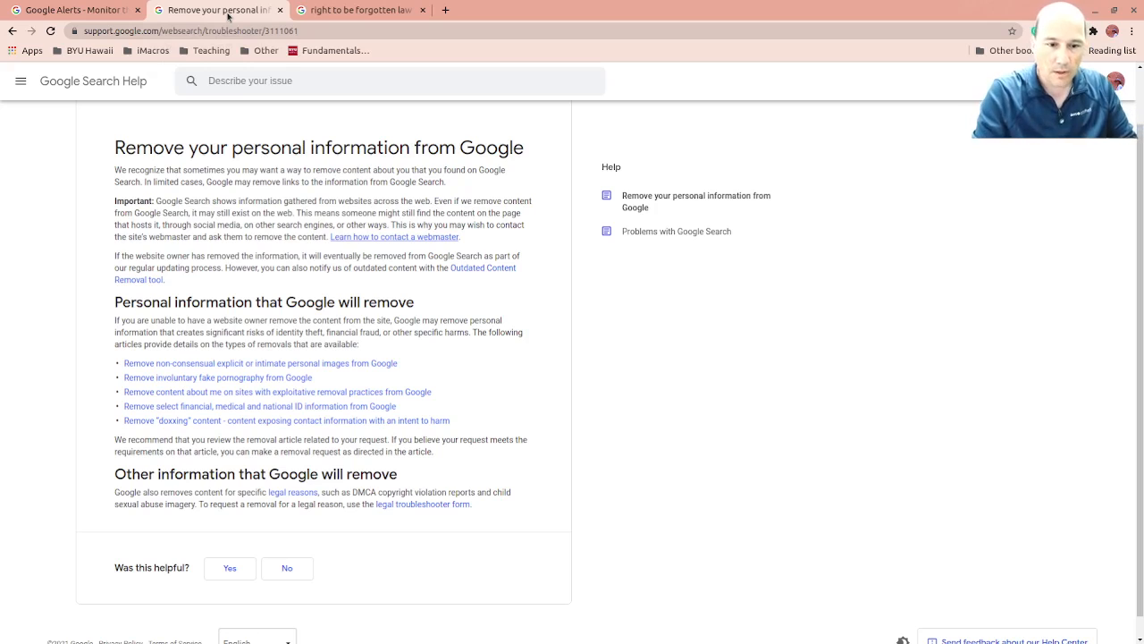